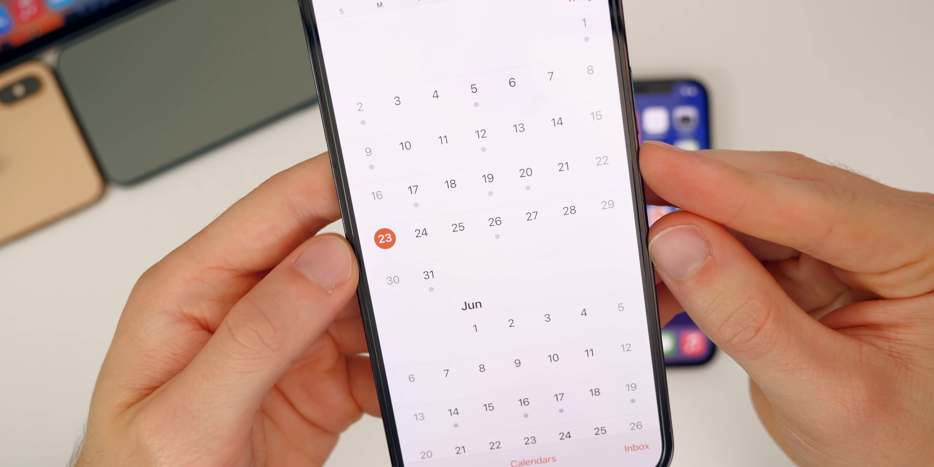
pyautogui.scroll(-3)
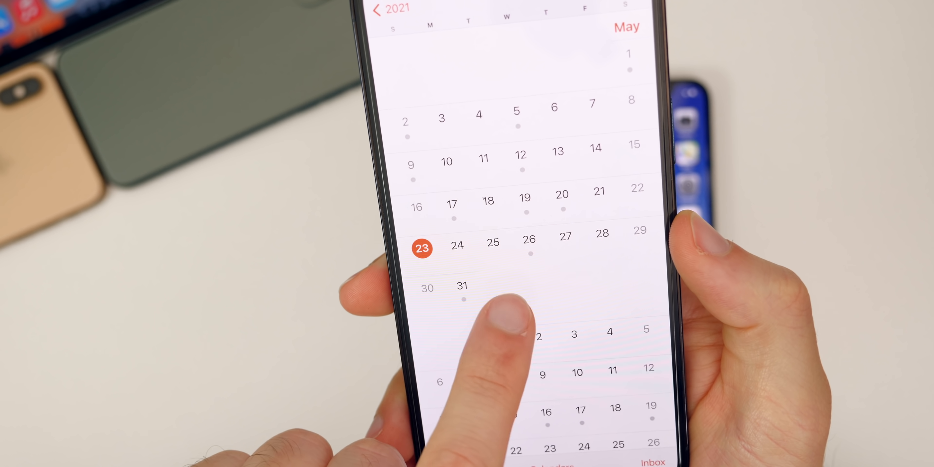
pyautogui.scroll(3)
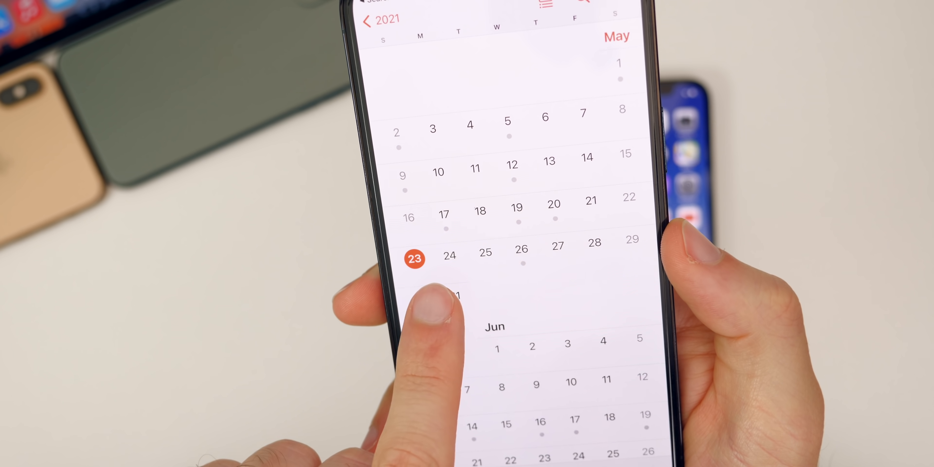
pyautogui.scroll(3)
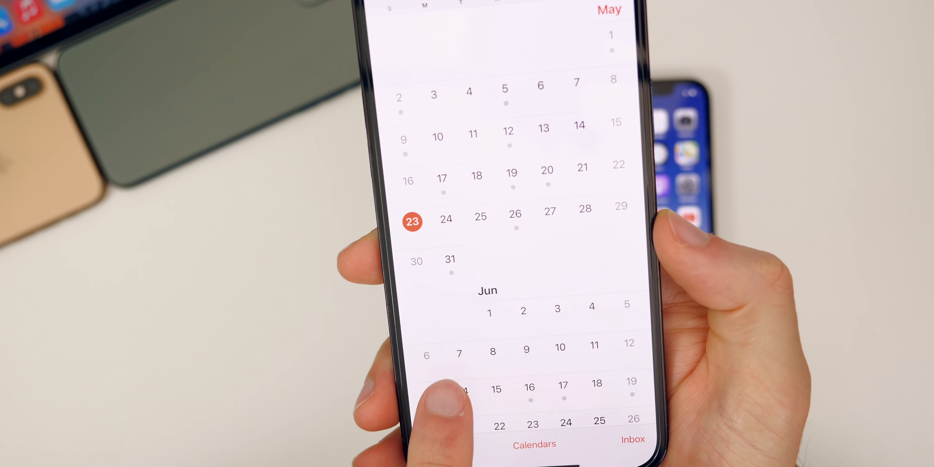
pyautogui.scroll(3)
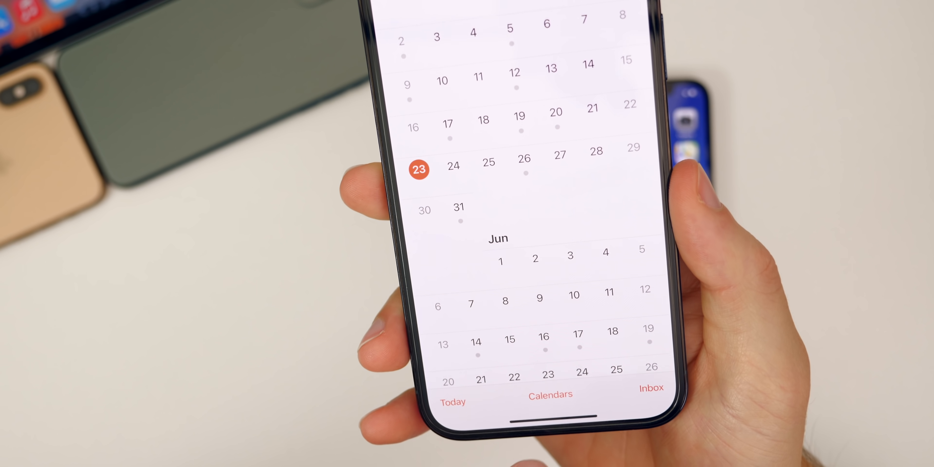